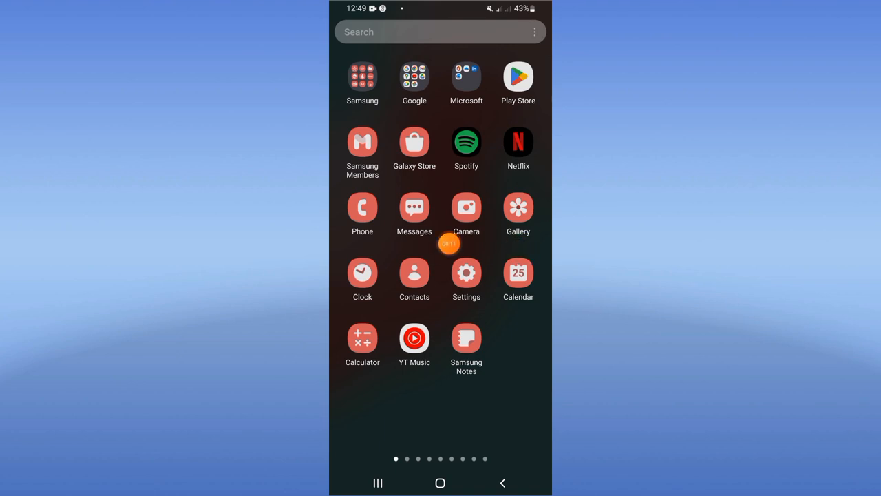
Launch Settings and scroll its main list down to the Apps entry.
left_click(465, 273)
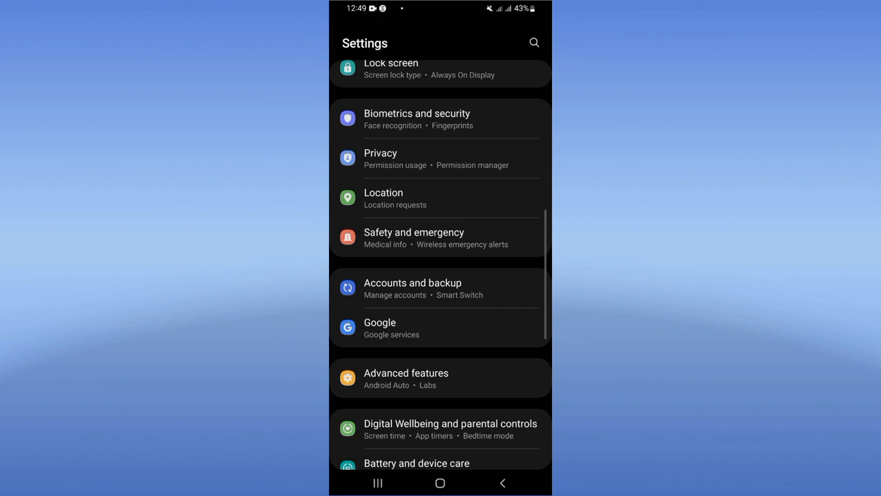
scroll("down", 3)
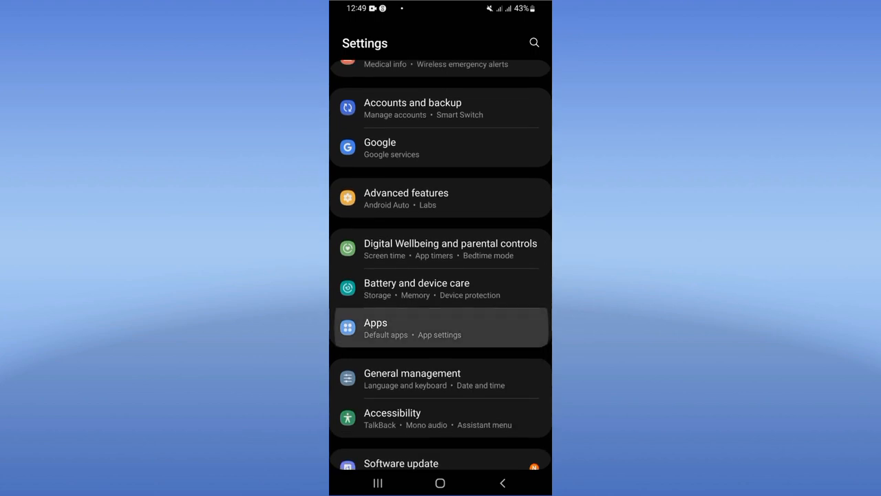
Search the installed apps list for 'meet' so only Meet is listed.
left_click(441, 328)
type("meet")
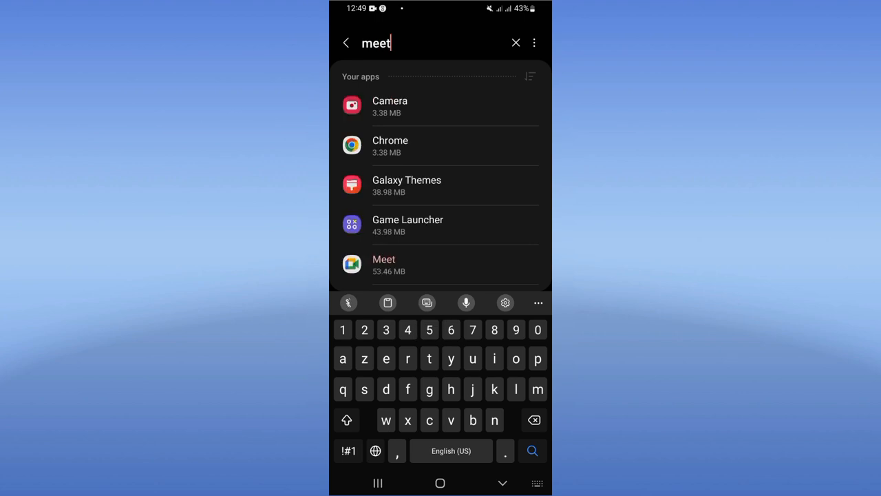
left_click(532, 451)
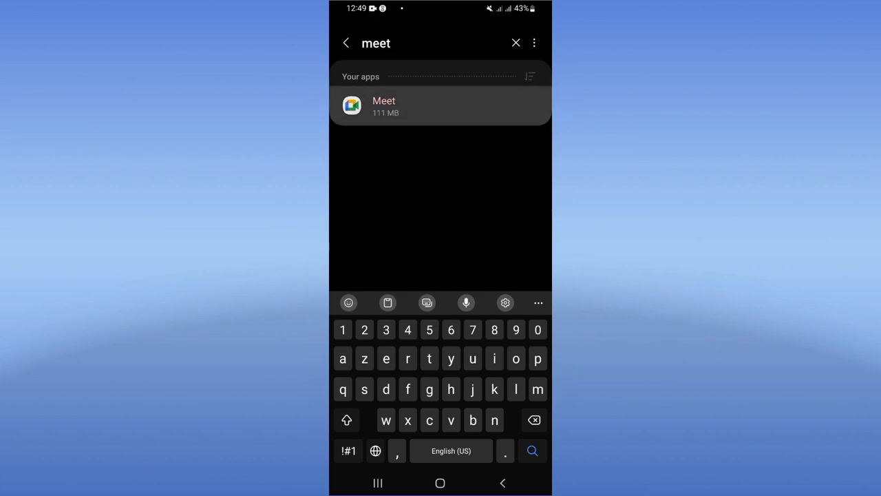
Deny Meet's microphone permission with 'Don't allow anyway', then allow it again.
left_click(441, 106)
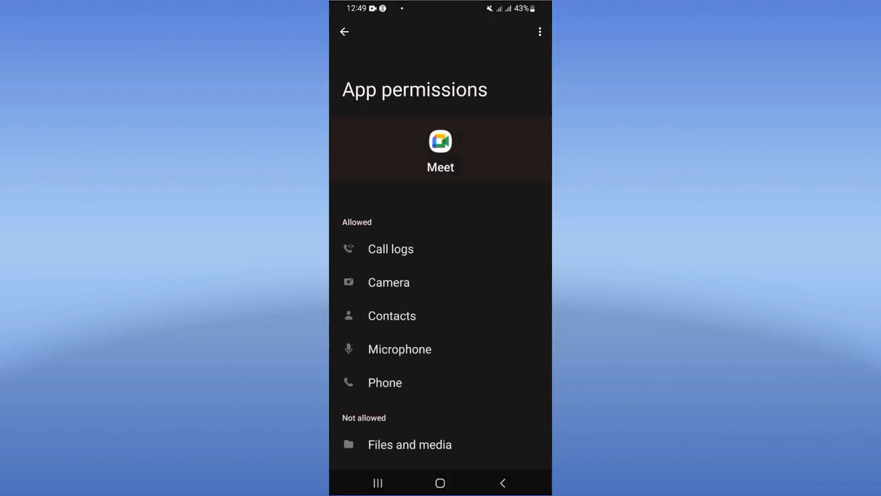
left_click(399, 350)
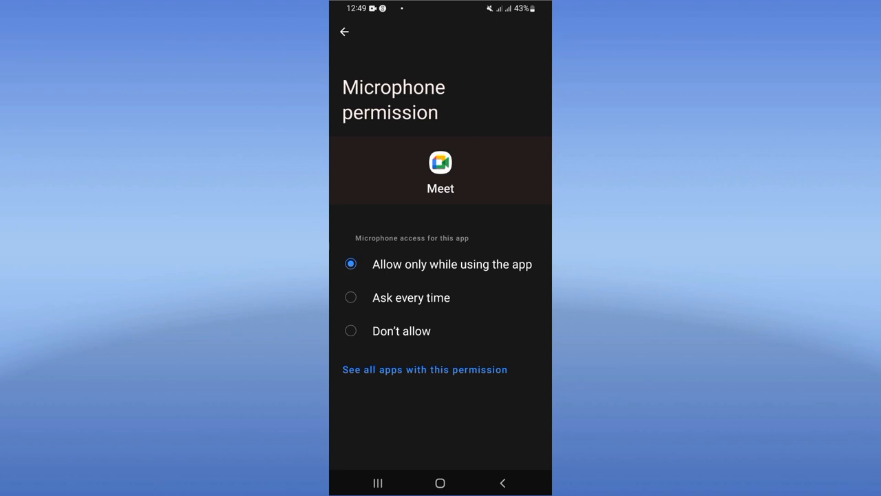
left_click(350, 330)
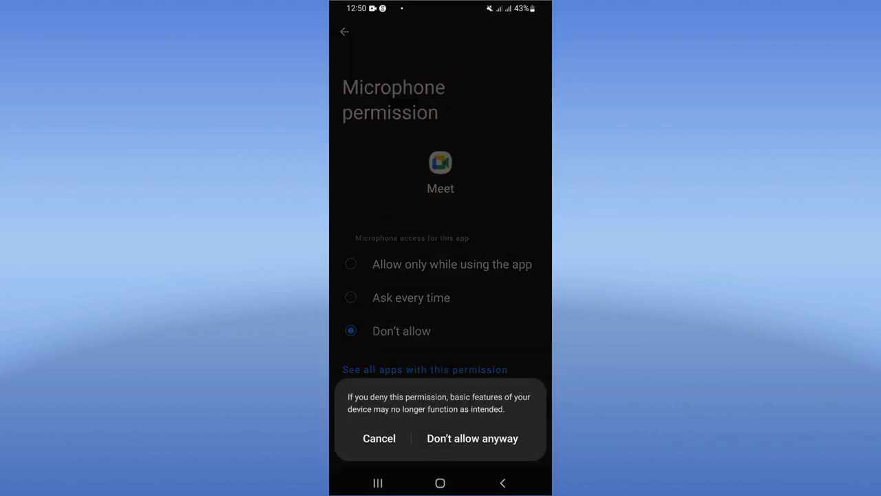
left_click(473, 438)
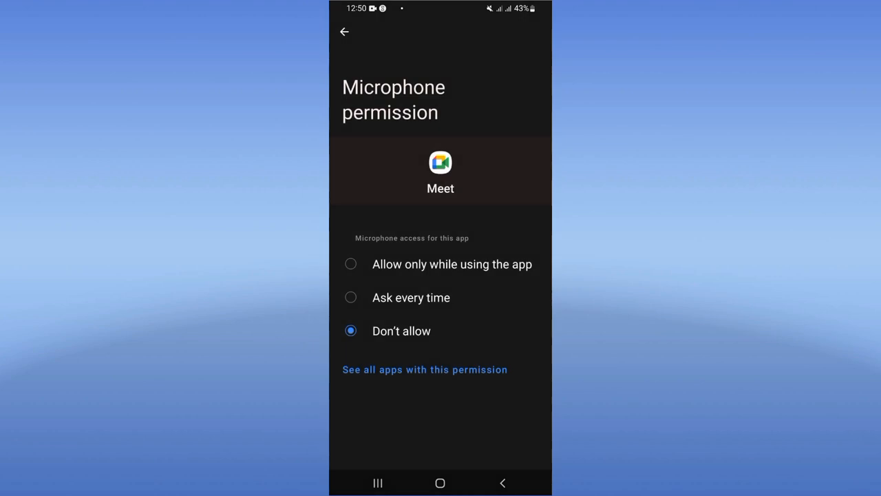
left_click(344, 32)
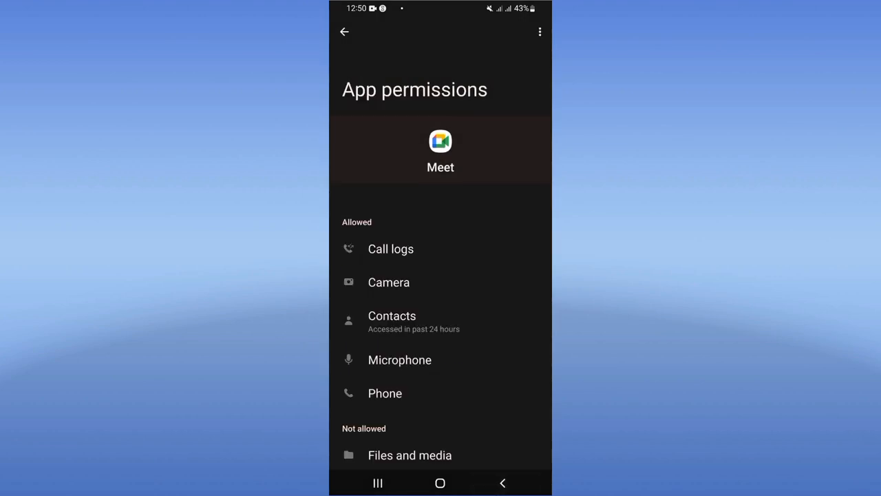
Force stop Meet from its App info page and return to the home screen.
left_click(345, 31)
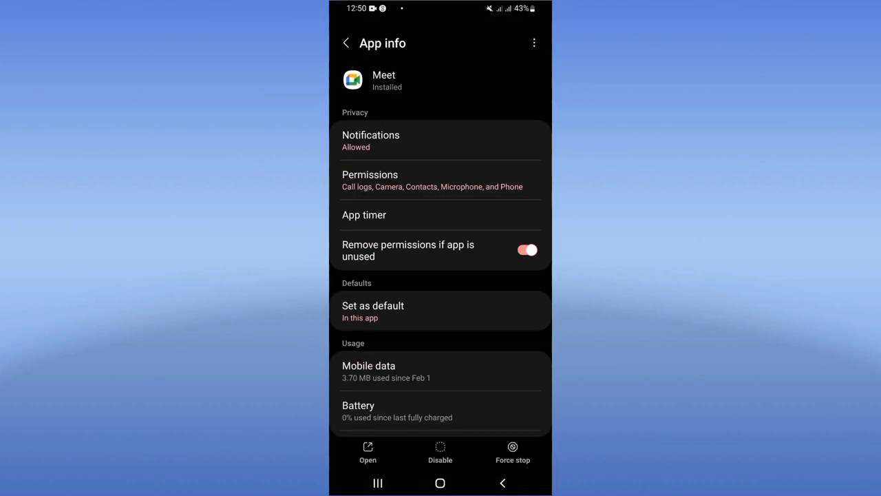
left_click(513, 452)
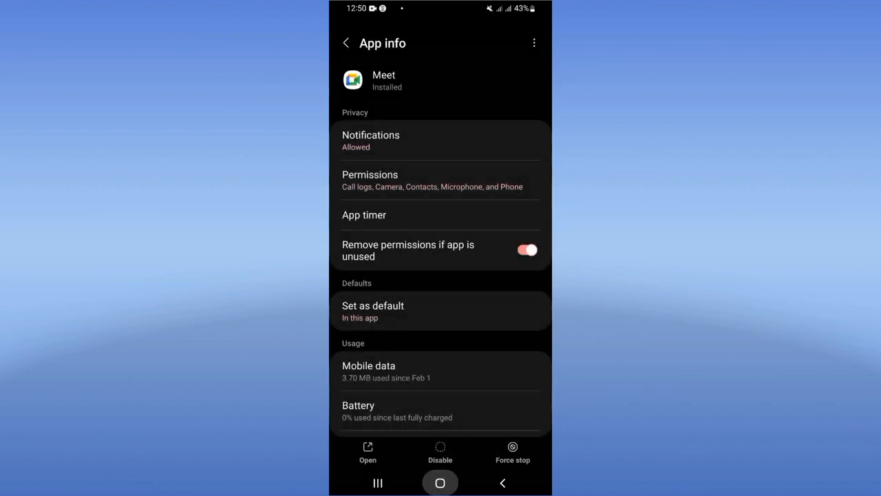
left_click(441, 482)
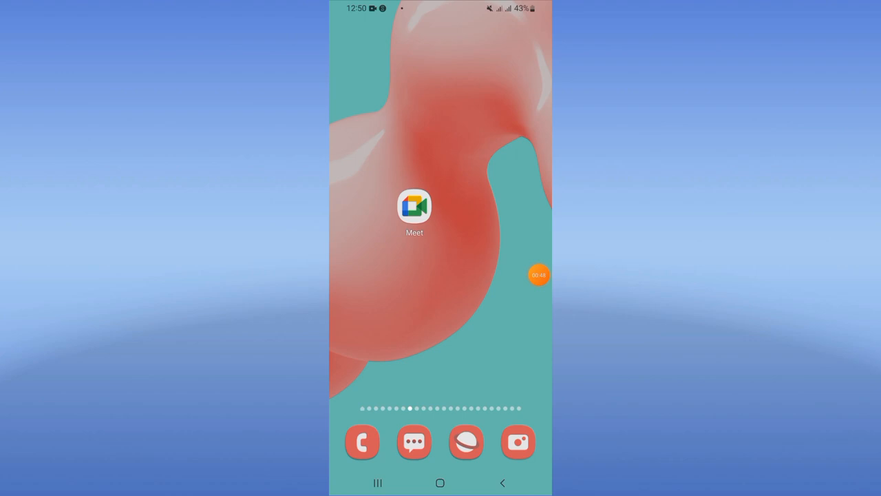